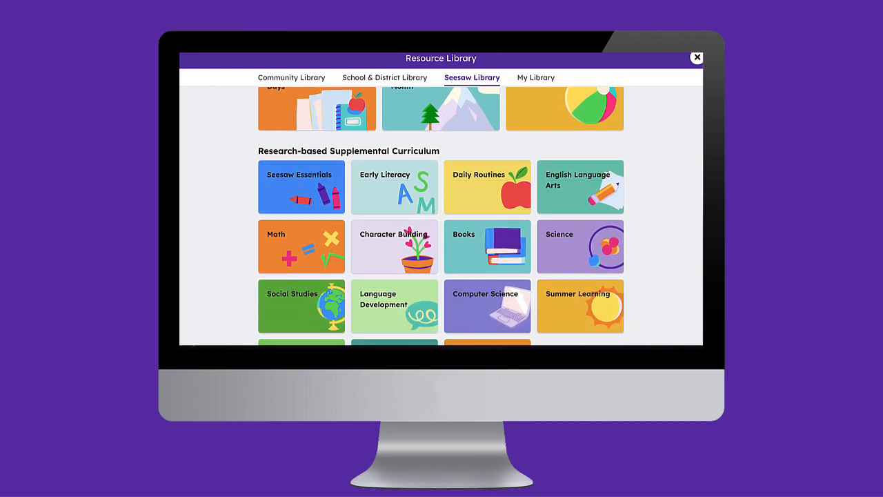
Browse the Seesaw Library Math collection, preview its grade standards, and return to the journal.
{"action": "scroll", "scroll_direction": "down", "scroll_amount": 3}
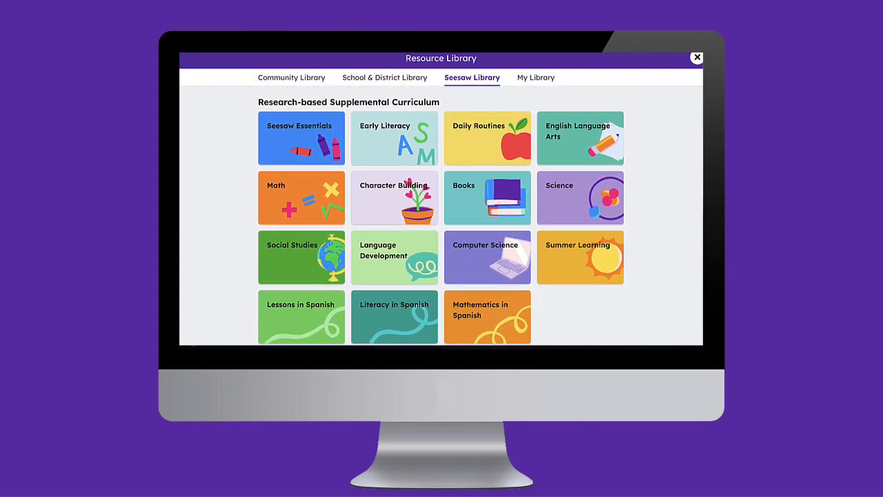
{"action": "left_click", "coordinate": [301, 198]}
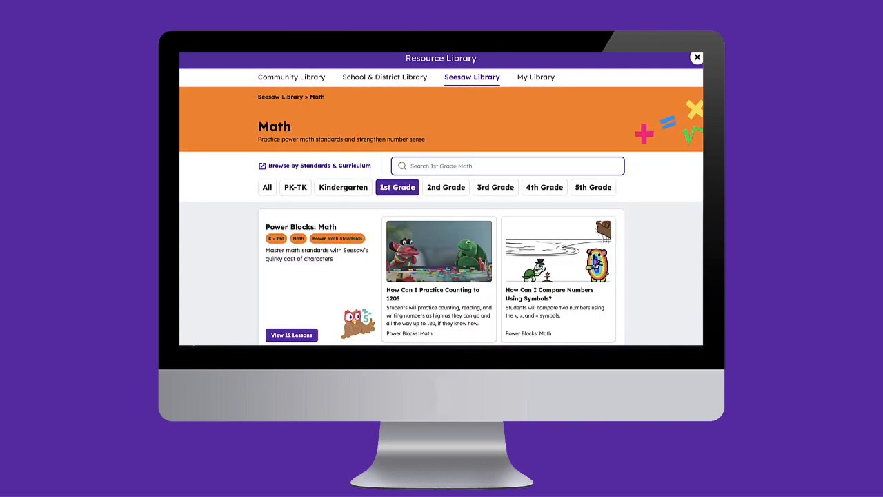
{"action": "left_click", "coordinate": [439, 250]}
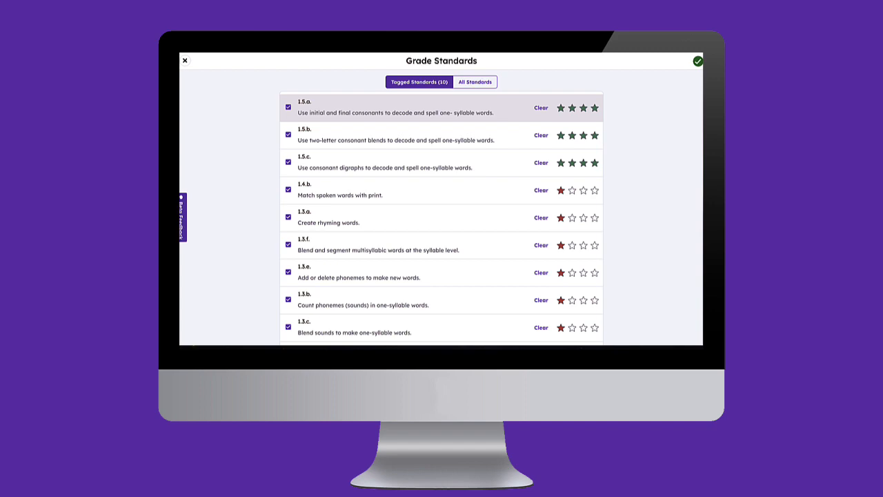
{"action": "left_click", "coordinate": [184, 61]}
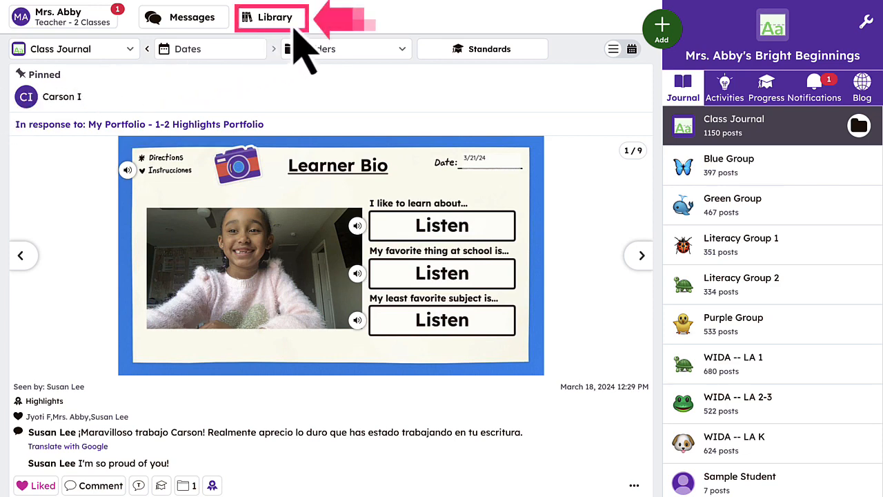
Open the 'How Can I Practice Counting to 120?' lesson and start assigning its Introduction activity.
{"action": "left_click", "coordinate": [271, 17]}
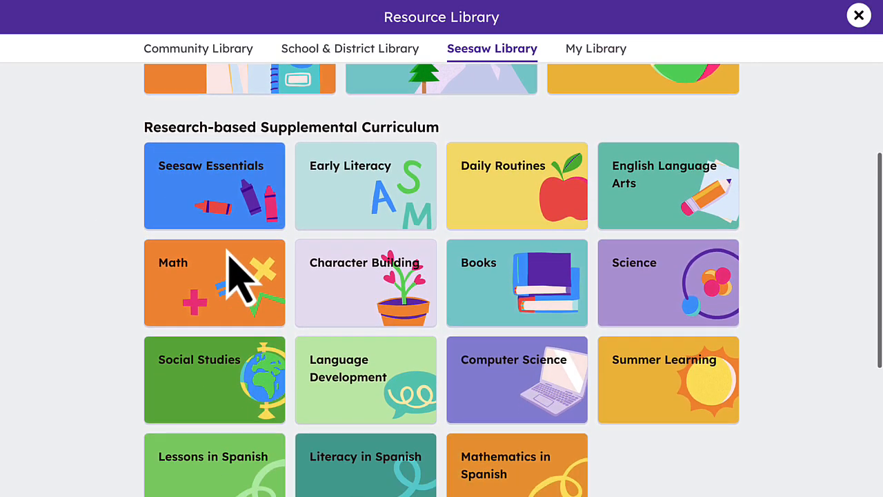
{"action": "left_click", "coordinate": [214, 283]}
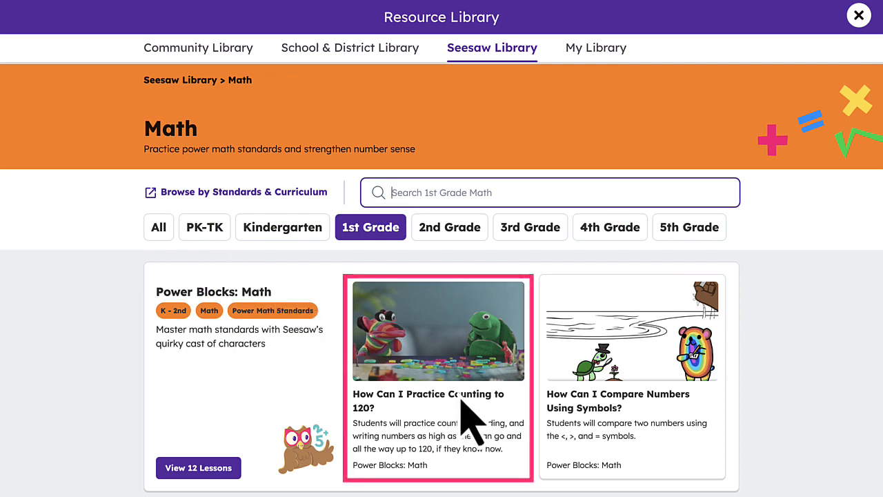
{"action": "left_click", "coordinate": [438, 331]}
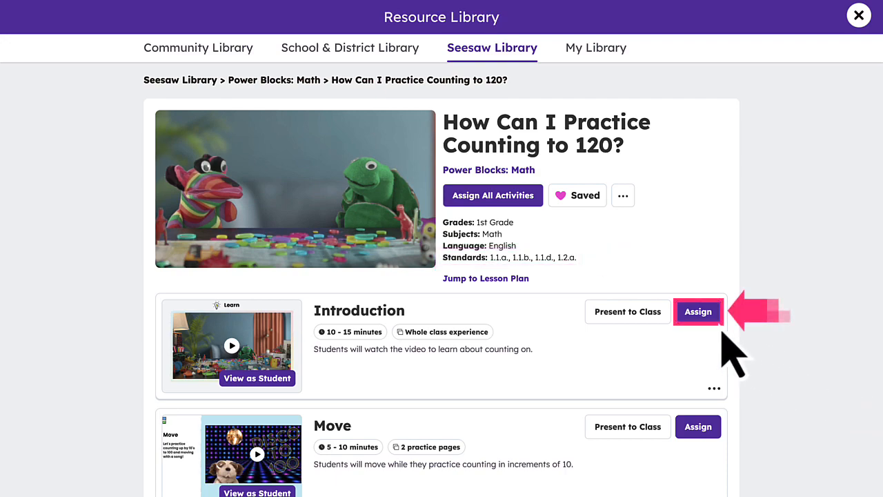
{"action": "left_click", "coordinate": [698, 312]}
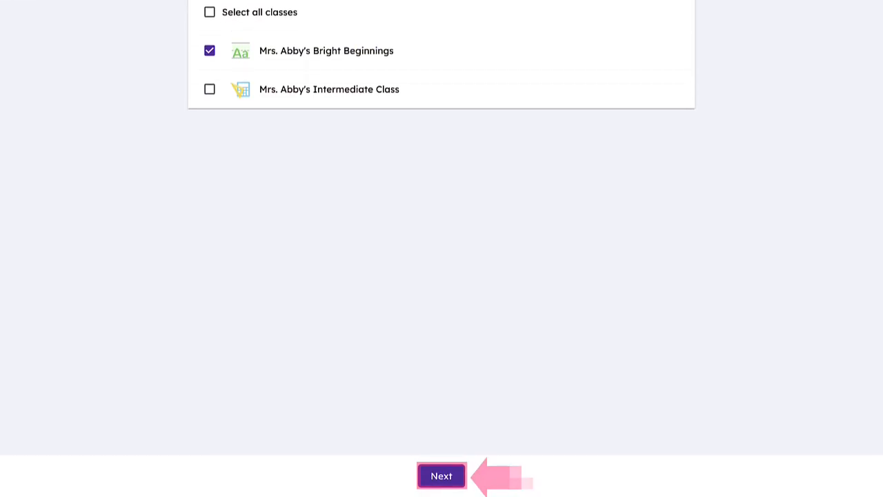
Tag the Introduction assignment with standards 1.1.c, 1.1.d, 1.2.a and 1.2.b and save.
{"action": "left_click", "coordinate": [441, 476]}
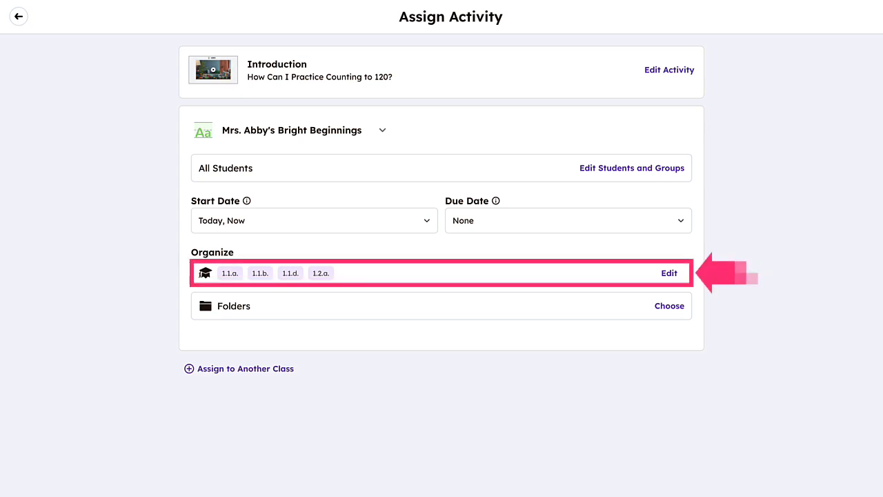
{"action": "left_click", "coordinate": [667, 273]}
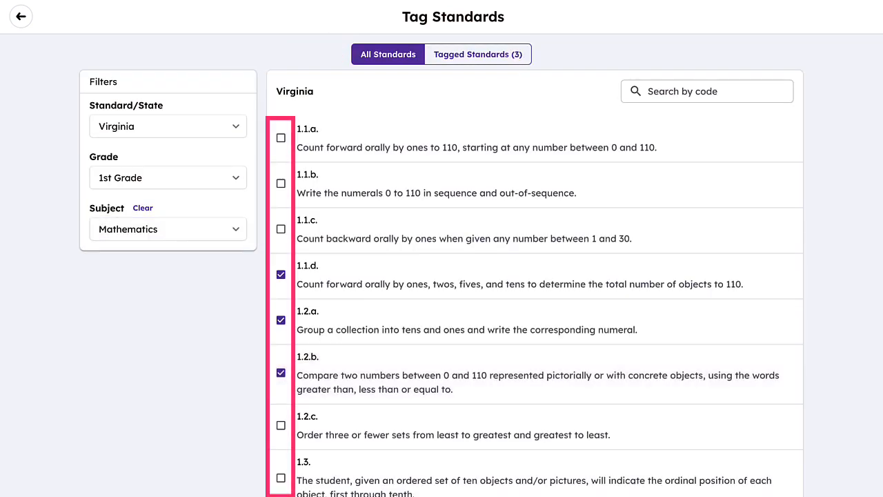
{"action": "left_click", "coordinate": [280, 228]}
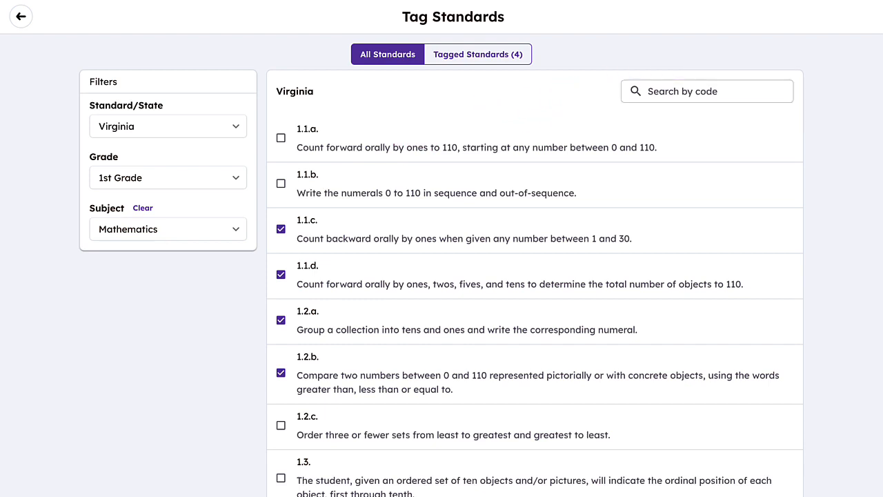
{"action": "scroll", "scroll_direction": "down", "scroll_amount": 3}
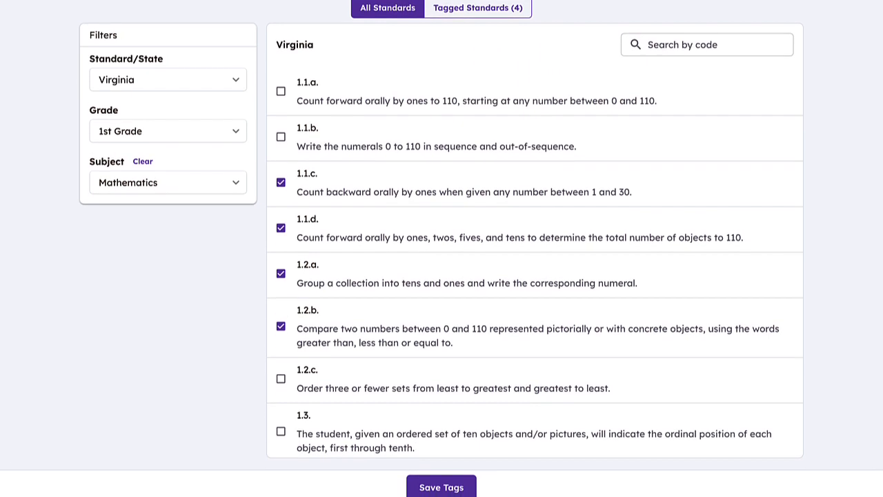
{"action": "scroll", "scroll_direction": "down", "scroll_amount": 3}
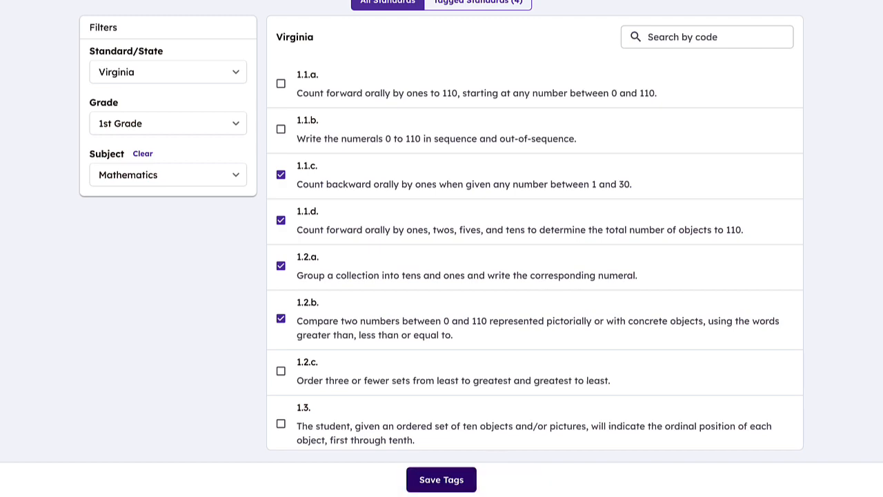
{"action": "left_click", "coordinate": [441, 479]}
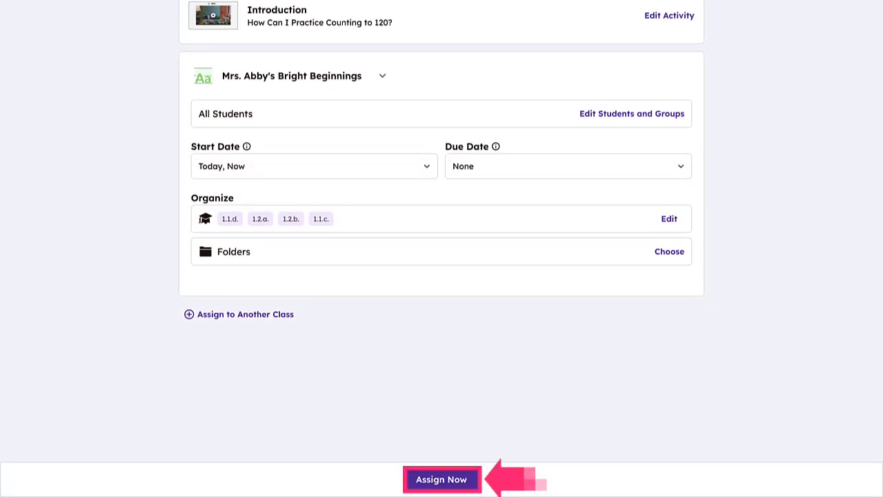
Assign the Introduction activity to the class and go to the library of recent activities.
{"action": "left_click", "coordinate": [442, 479]}
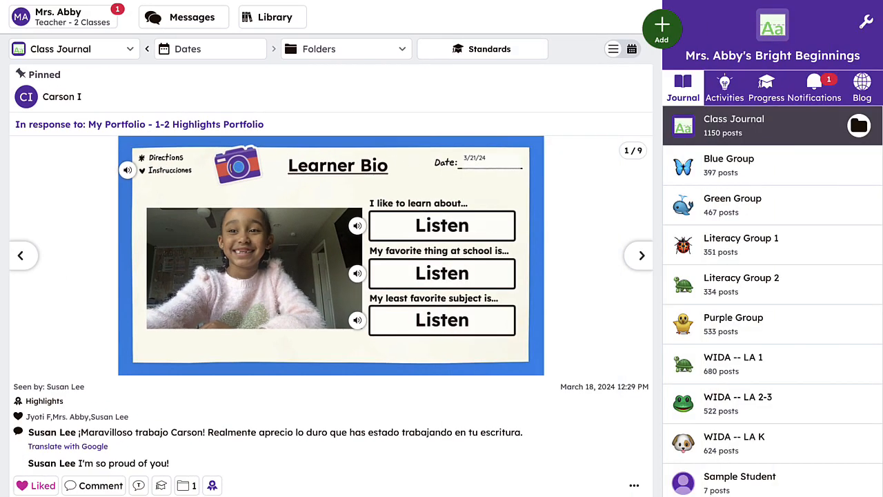
{"action": "left_click", "coordinate": [271, 17]}
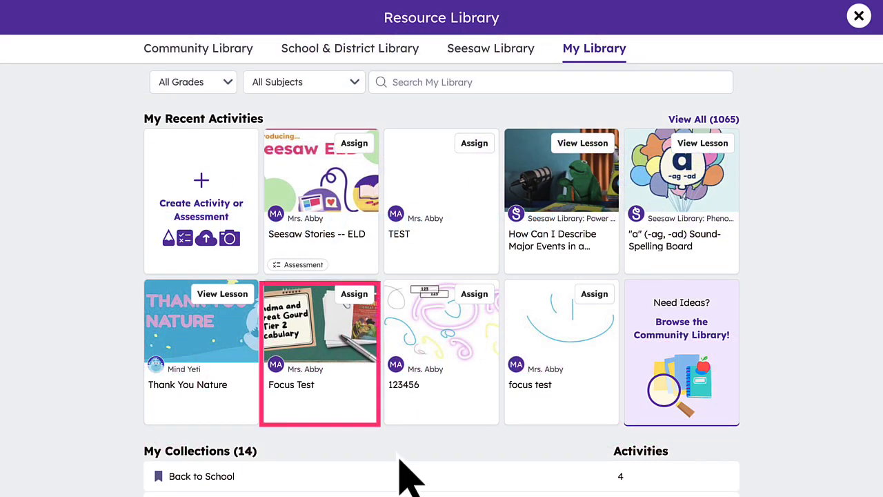
Review the Focus Test activity's Standards section in its edit form, then return to My Library.
{"action": "left_click", "coordinate": [320, 321]}
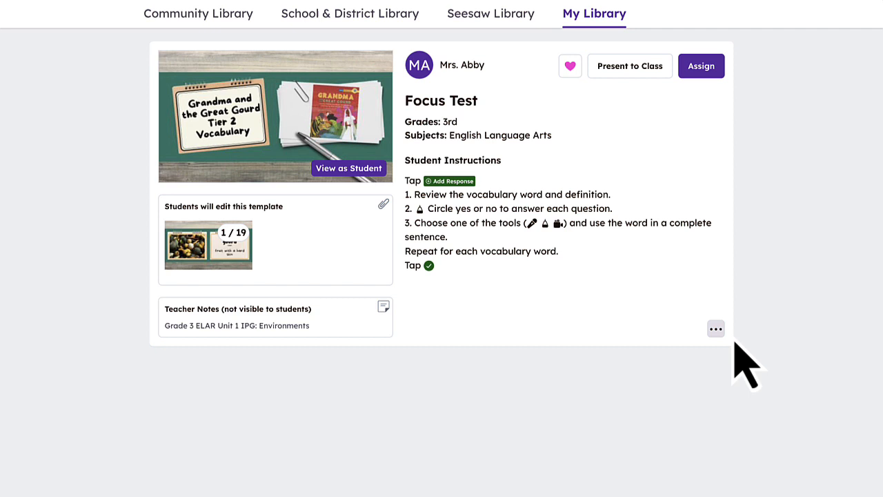
{"action": "left_click", "coordinate": [715, 328]}
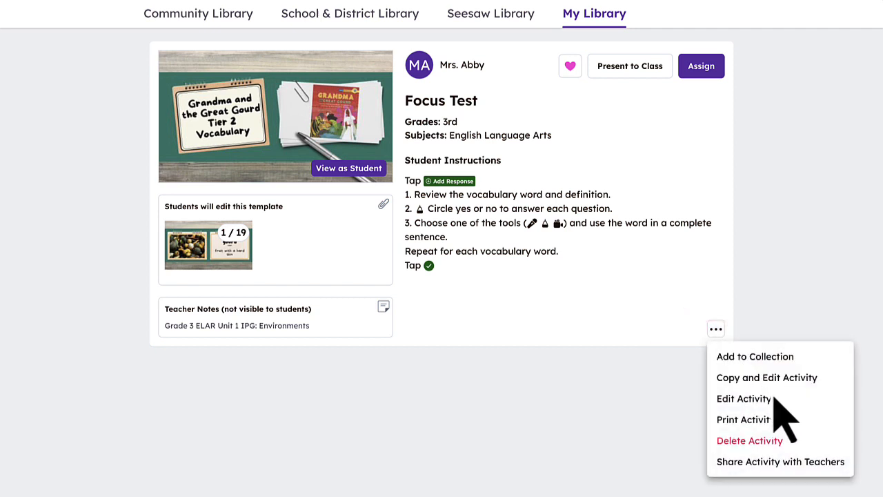
{"action": "left_click", "coordinate": [744, 398]}
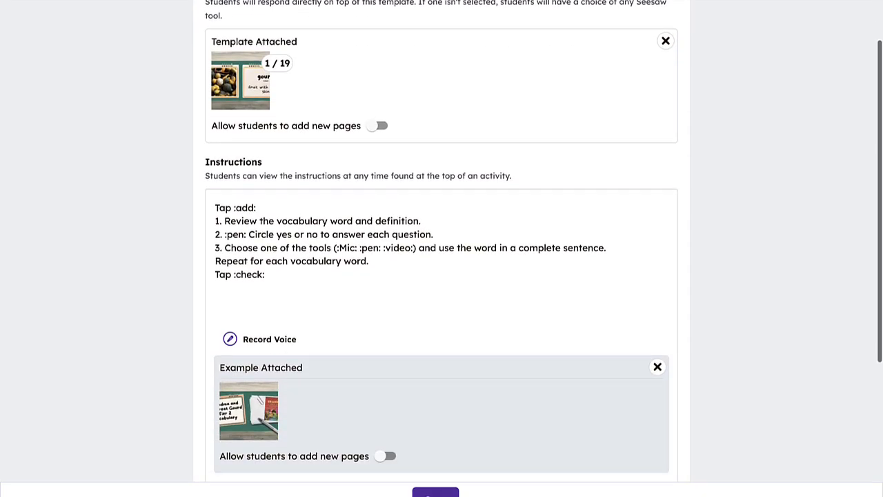
{"action": "scroll", "scroll_direction": "down", "scroll_amount": 3}
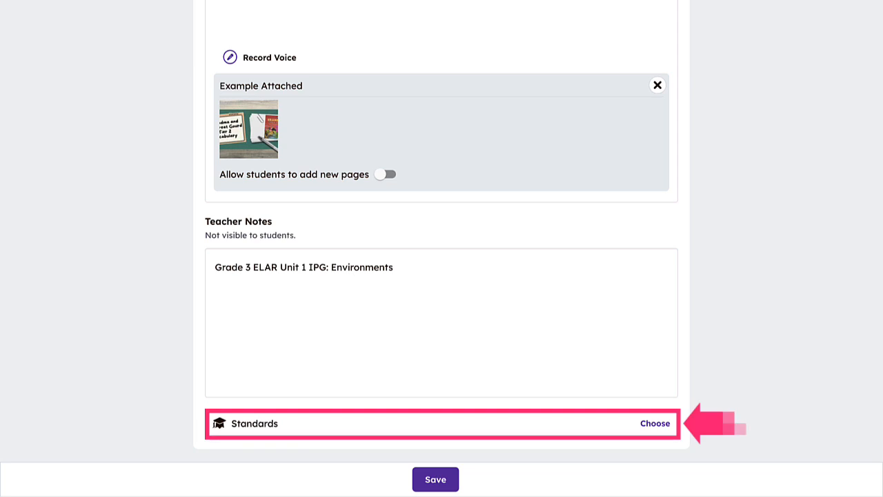
{"action": "left_click", "coordinate": [654, 423]}
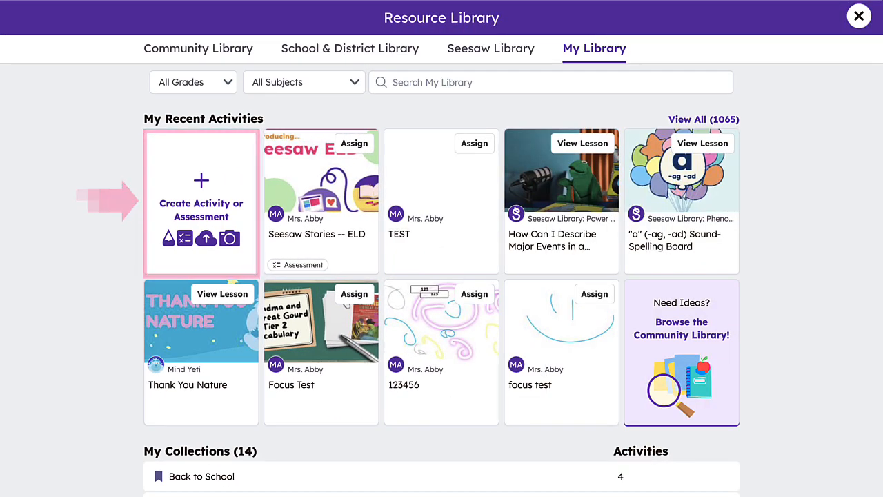
Check the new-activity standards option, then open standards grading for the sunset drawing post.
{"action": "left_click", "coordinate": [200, 202]}
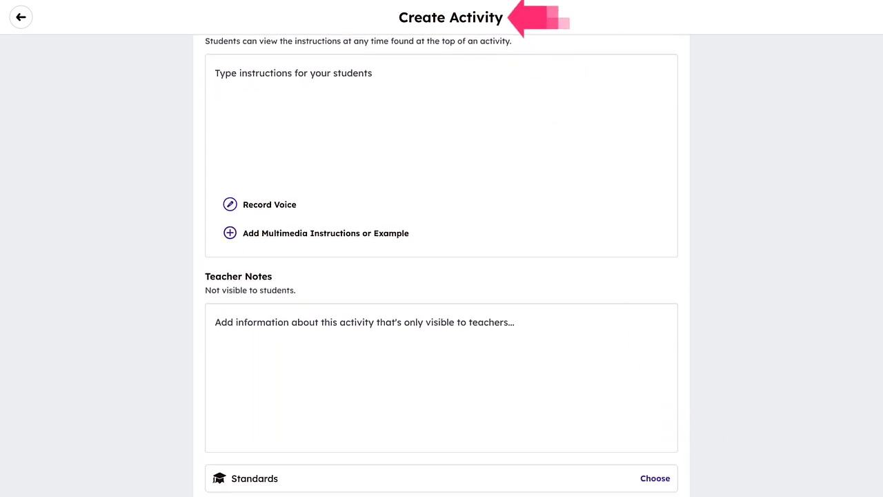
{"action": "left_click", "coordinate": [21, 18]}
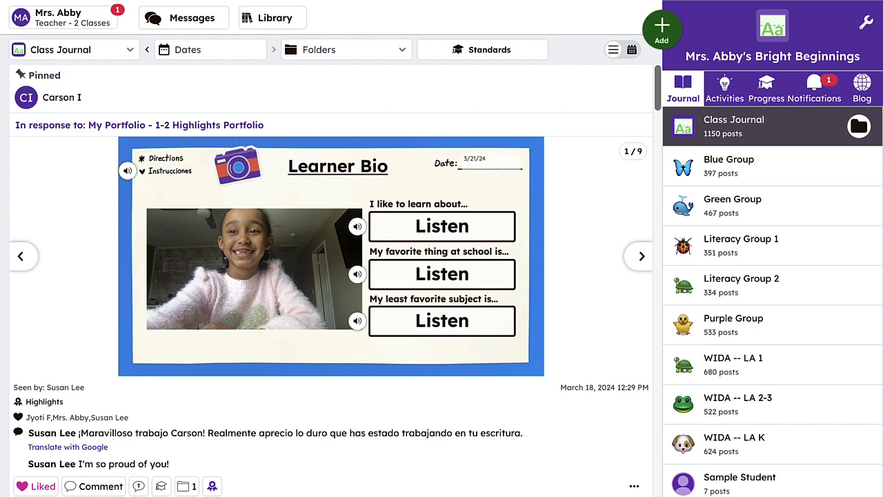
{"action": "scroll", "scroll_direction": "down", "scroll_amount": 3}
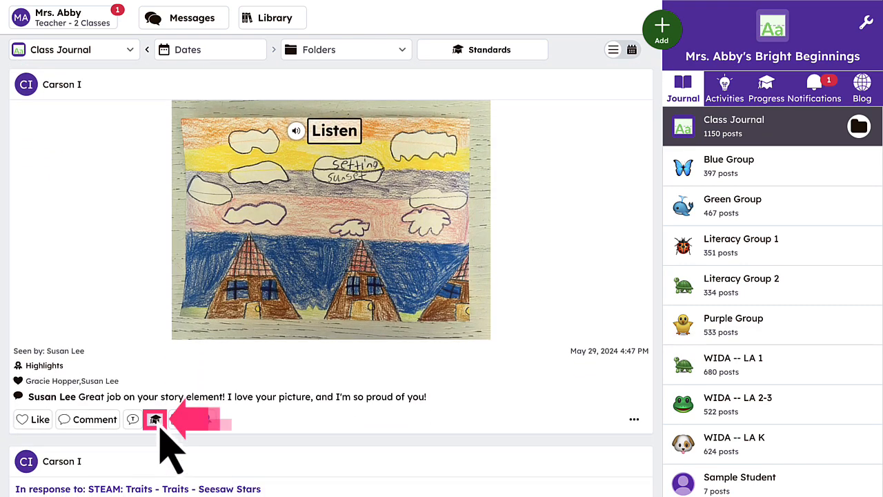
{"action": "left_click", "coordinate": [156, 419]}
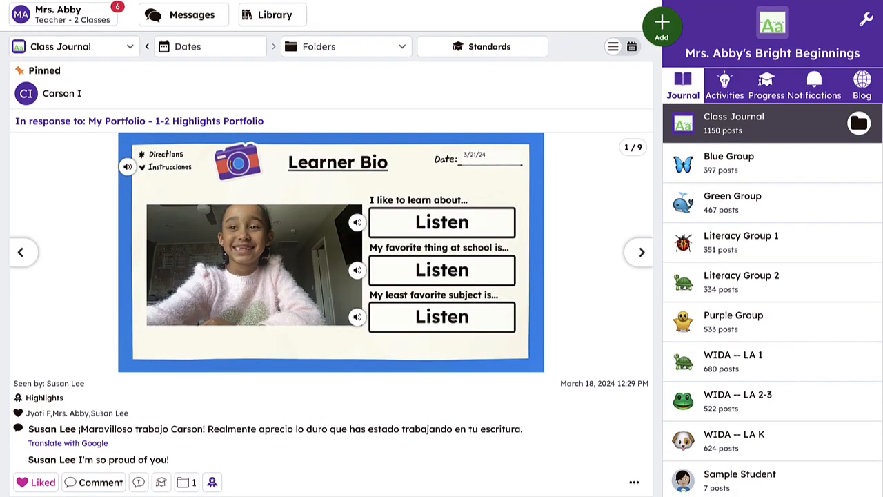
Approve the 'th' Sound-Spelling Board post from unapproved posts and grade its ten tagged standards.
{"action": "scroll", "scroll_direction": "down", "scroll_amount": 3}
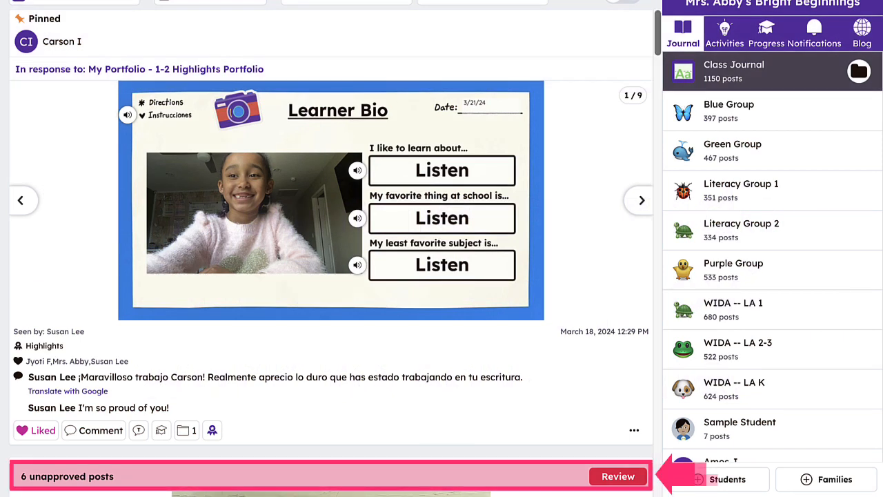
{"action": "left_click", "coordinate": [618, 476]}
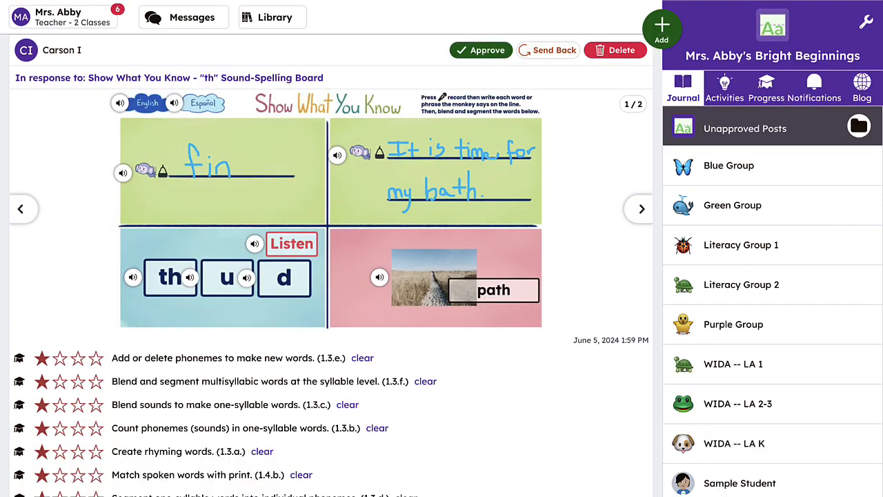
{"action": "left_click", "coordinate": [638, 208]}
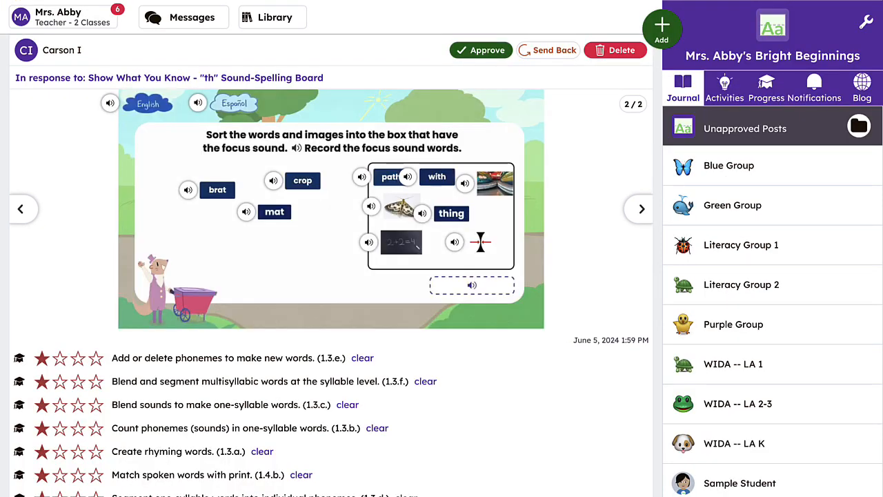
{"action": "scroll", "scroll_direction": "down", "scroll_amount": 3}
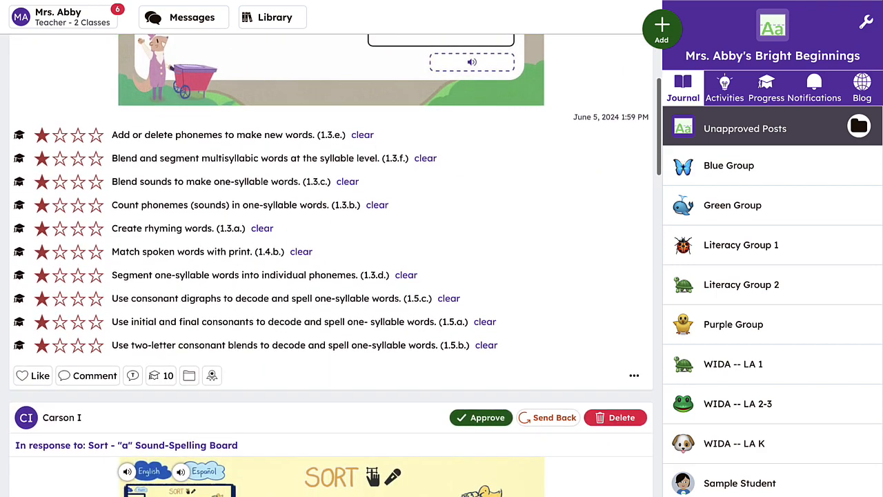
{"action": "left_click", "coordinate": [78, 298]}
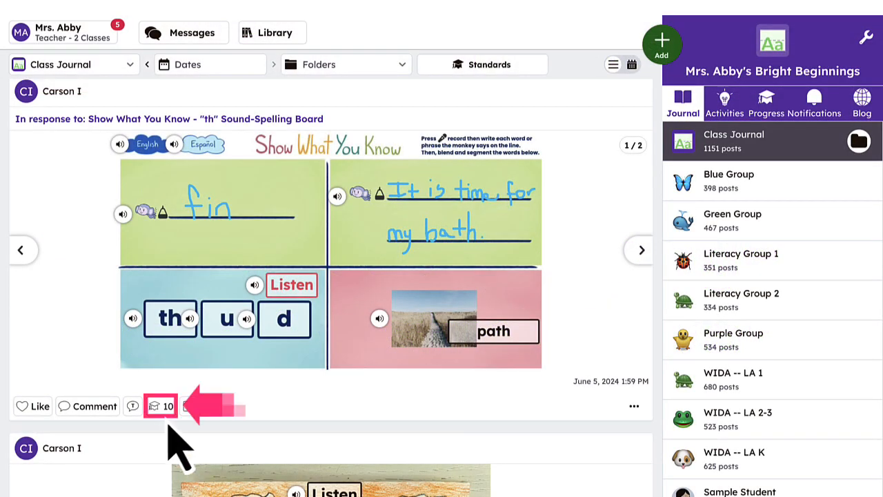
{"action": "left_click", "coordinate": [160, 405]}
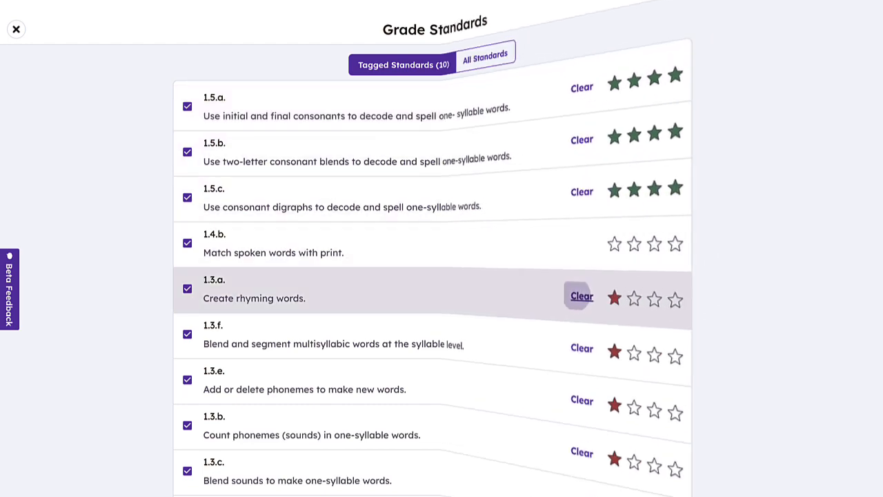
{"action": "left_click", "coordinate": [16, 29]}
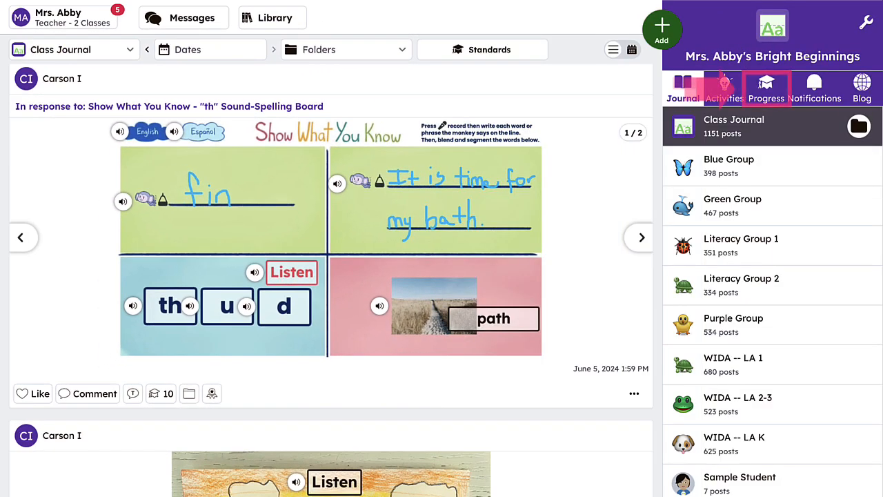
Open the class Progress page and switch to Standards View.
{"action": "left_click", "coordinate": [765, 89]}
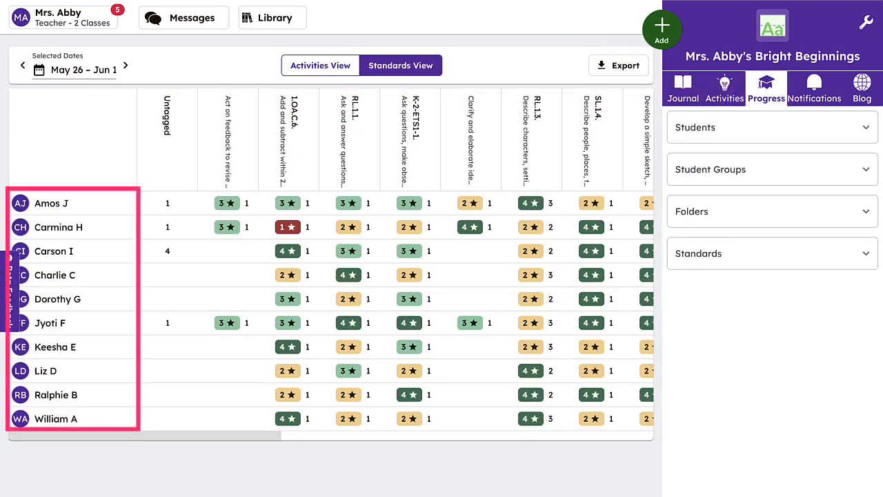
{"action": "left_click", "coordinate": [400, 65]}
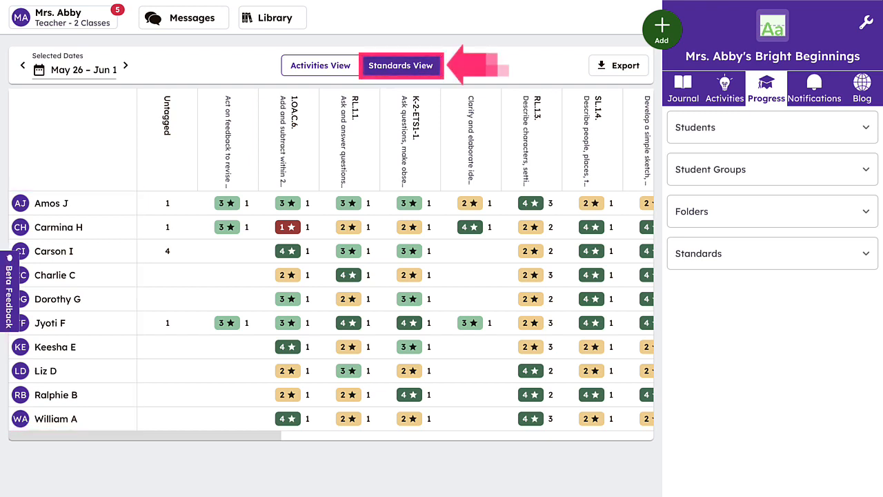